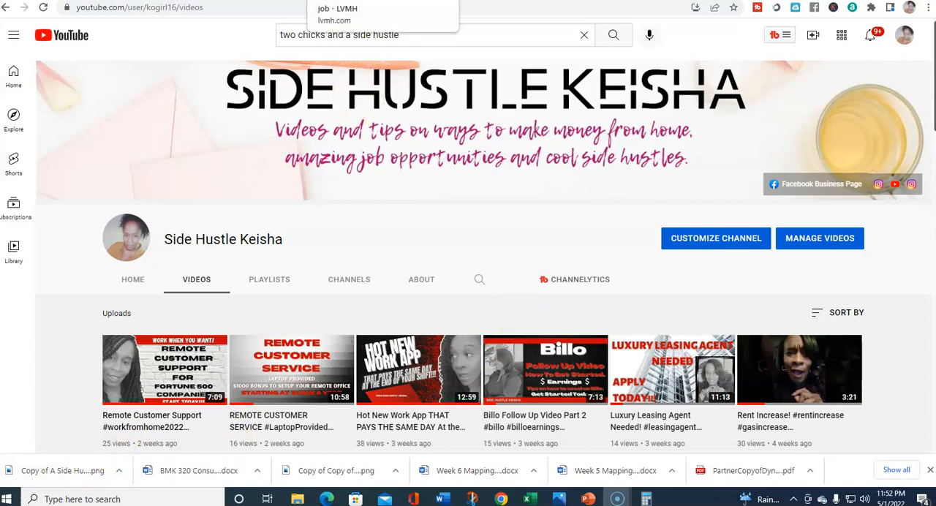
# - Navigate from the YouTube channel back to the LVMH Client Advisor work-from-home job posting
pyautogui.click(337, 9)
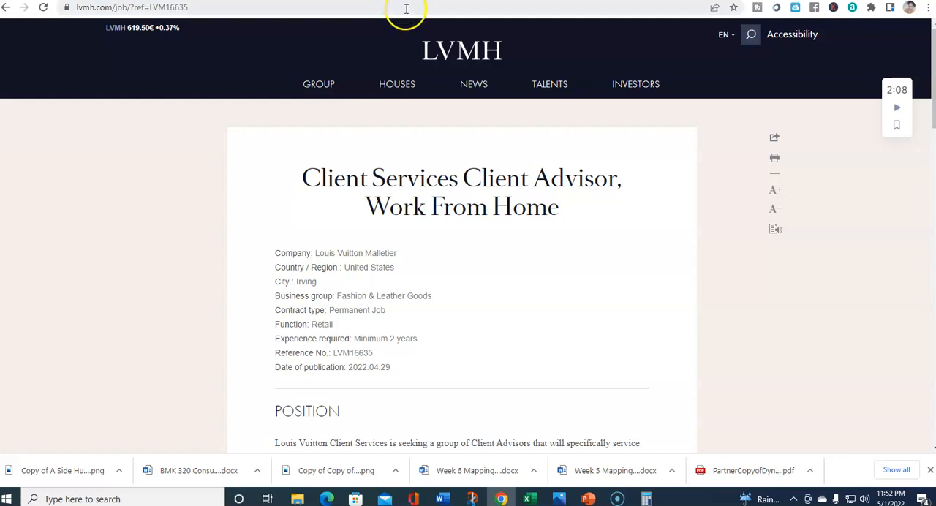
# - Scroll past the job details to read the Position description of the posting
pyautogui.scroll(-3)
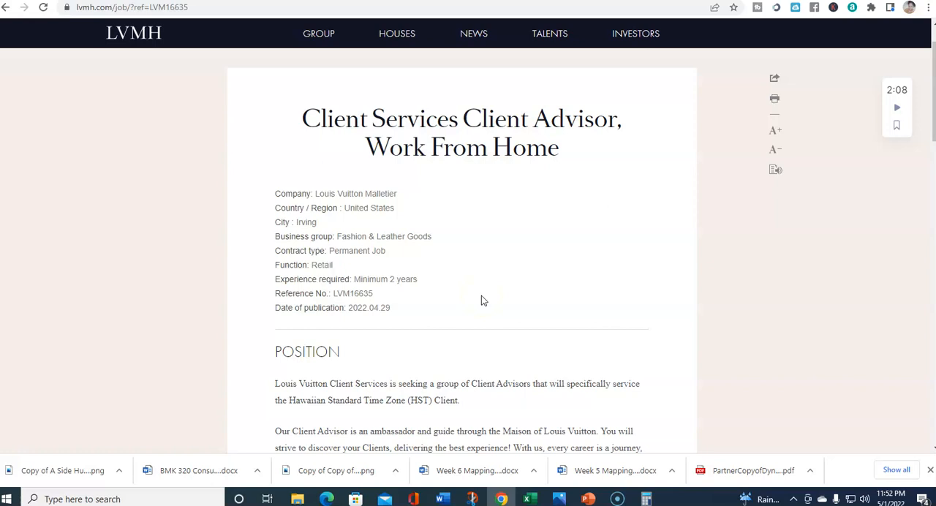
pyautogui.scroll(-3)
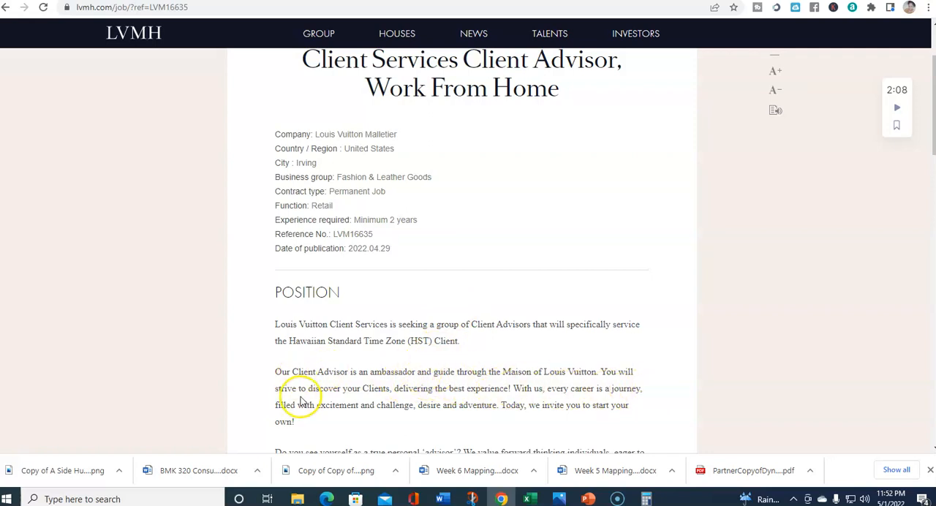
pyautogui.moveTo(407, 398)
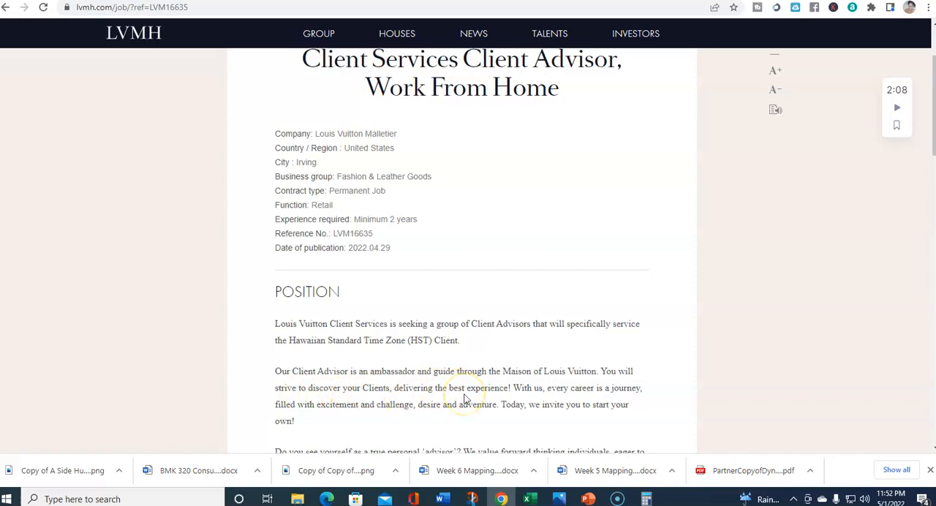
pyautogui.scroll(-3)
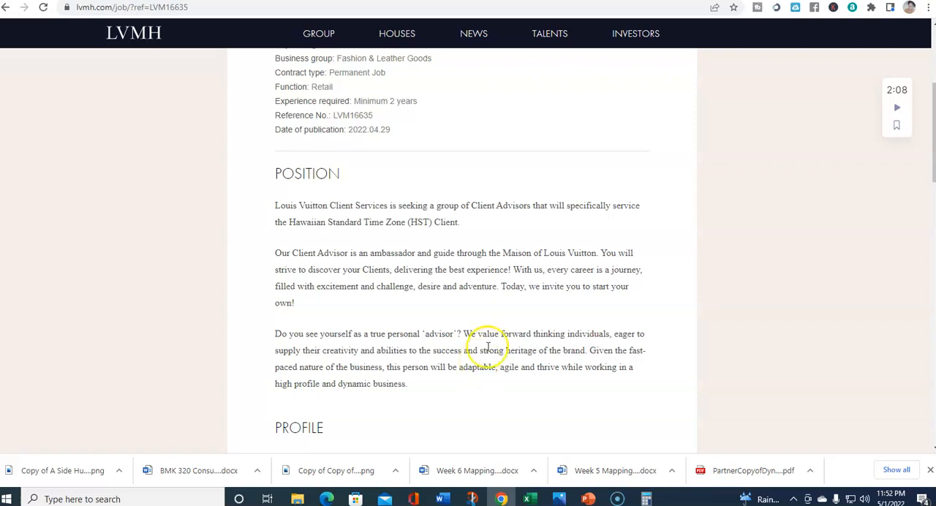
pyautogui.moveTo(602, 346)
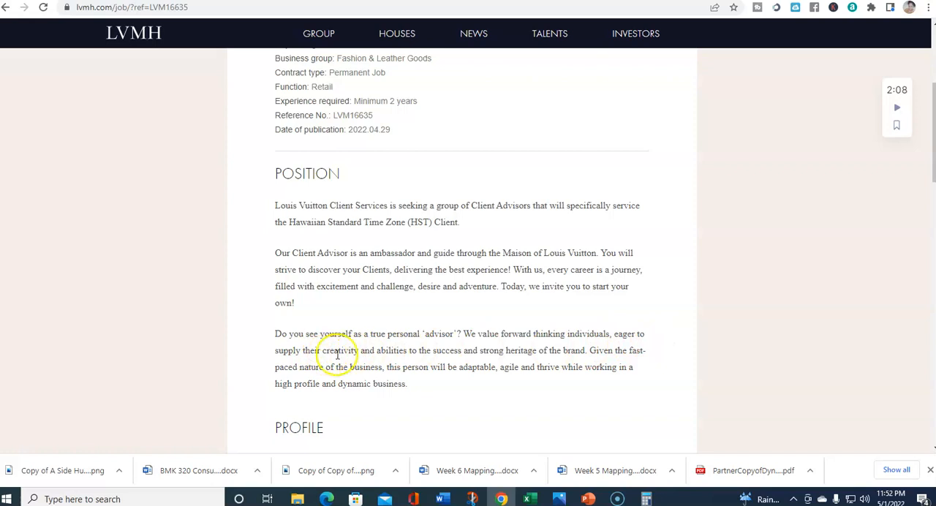
pyautogui.moveTo(398, 351)
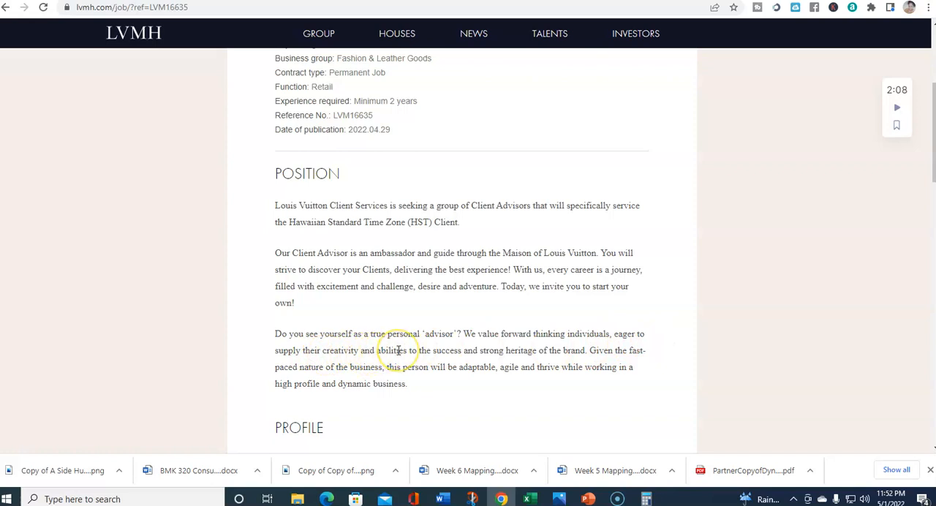
pyautogui.moveTo(530, 354)
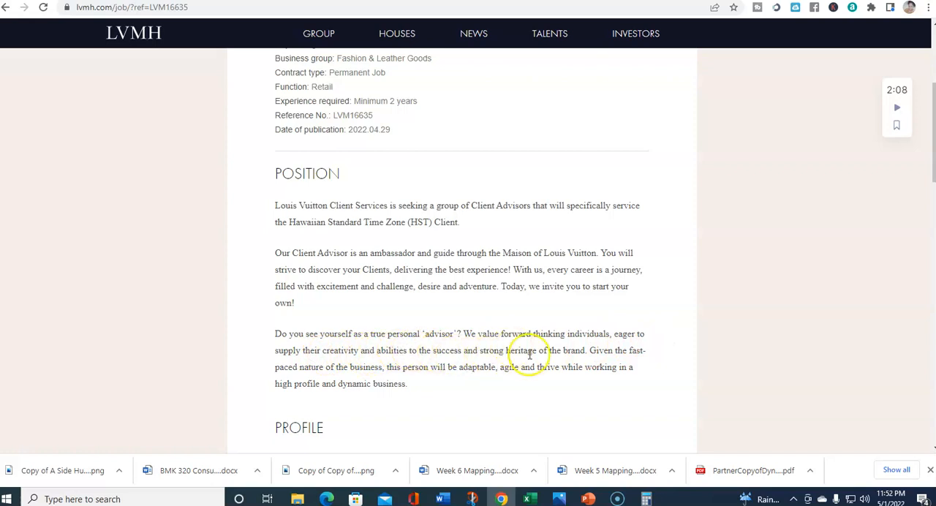
pyautogui.scroll(-3)
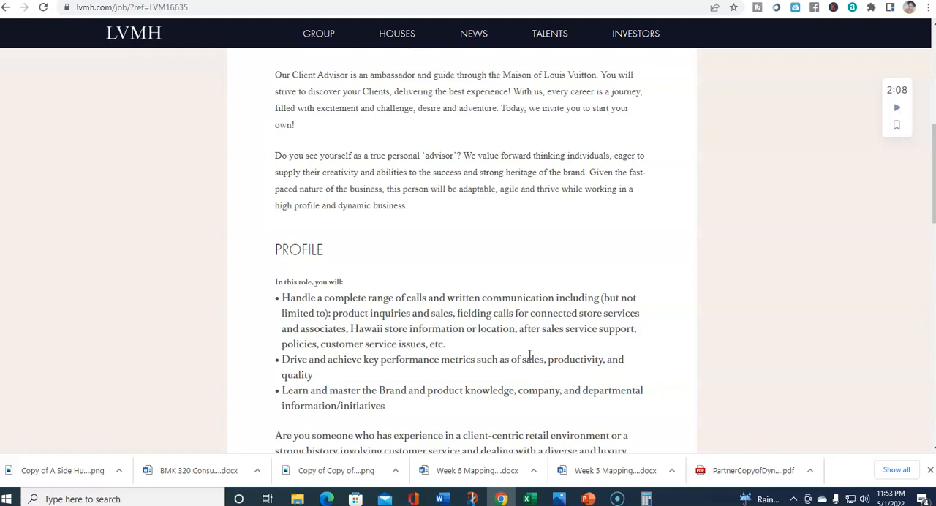
# - Scroll to the Profile section listing duties, candidate expectations and home-setup requirements
pyautogui.scroll(-3)
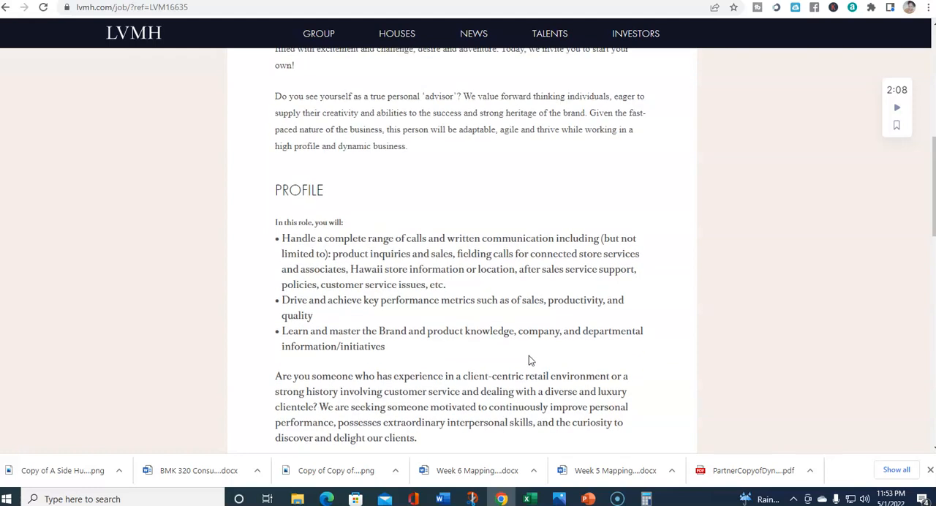
pyautogui.scroll(-3)
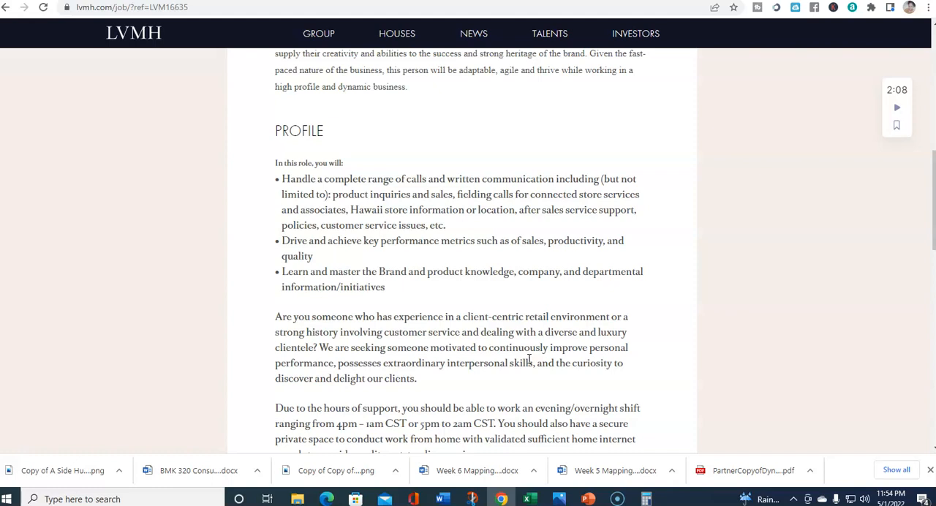
pyautogui.scroll(-3)
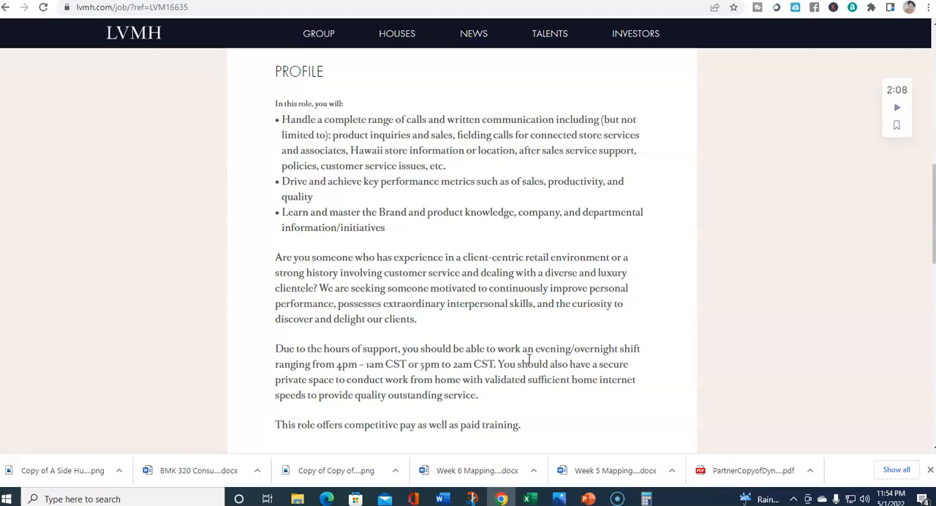
# - Scroll past the shift hours to the Additional Information section on inclusivity and benefits
pyautogui.scroll(-3)
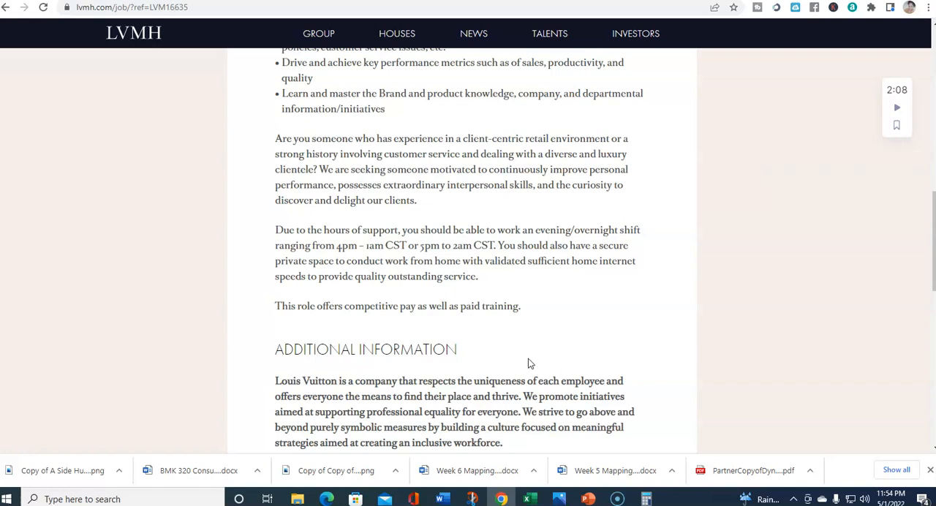
pyautogui.scroll(-3)
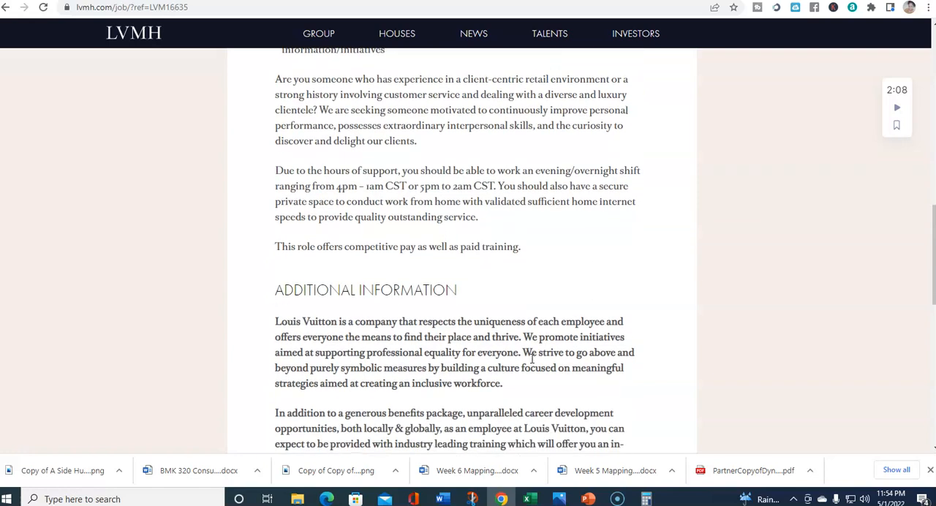